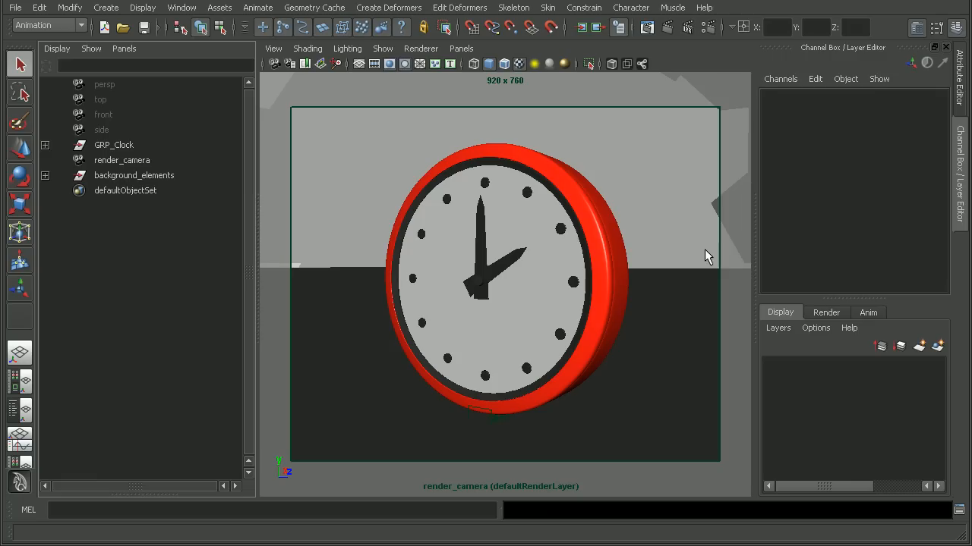
mouse_move(803, 328)
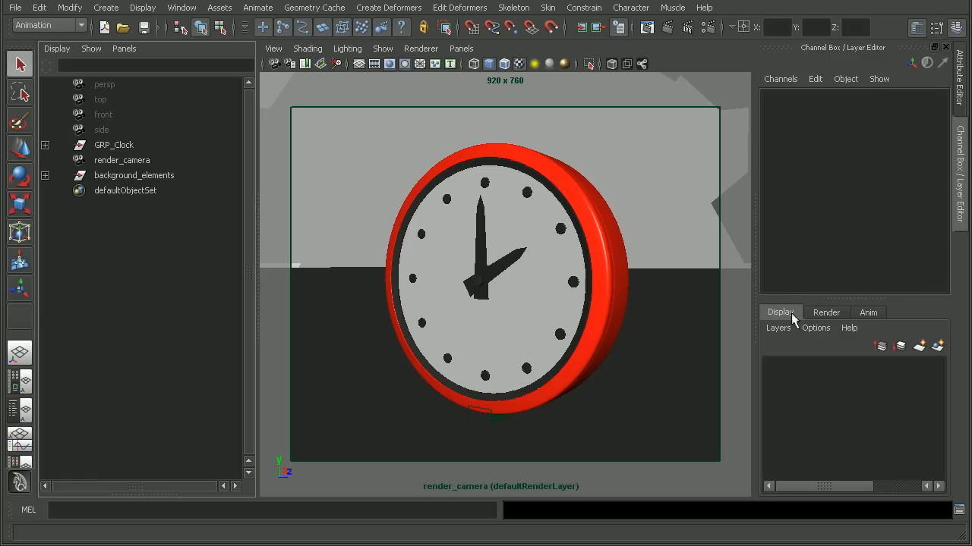
mouse_move(805, 322)
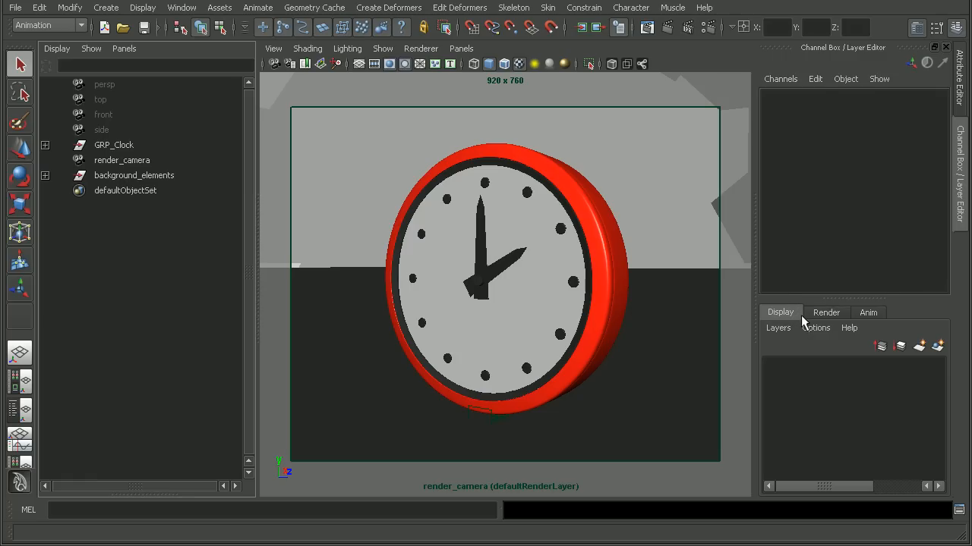
Show the Render tab of the Layer Editor, listing only the master layer.
left_click(826, 313)
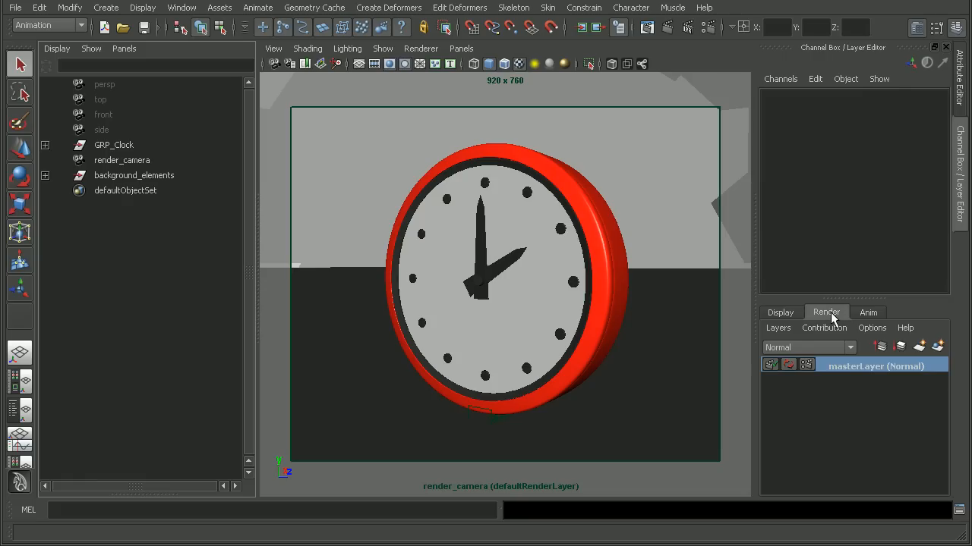
mouse_move(372, 378)
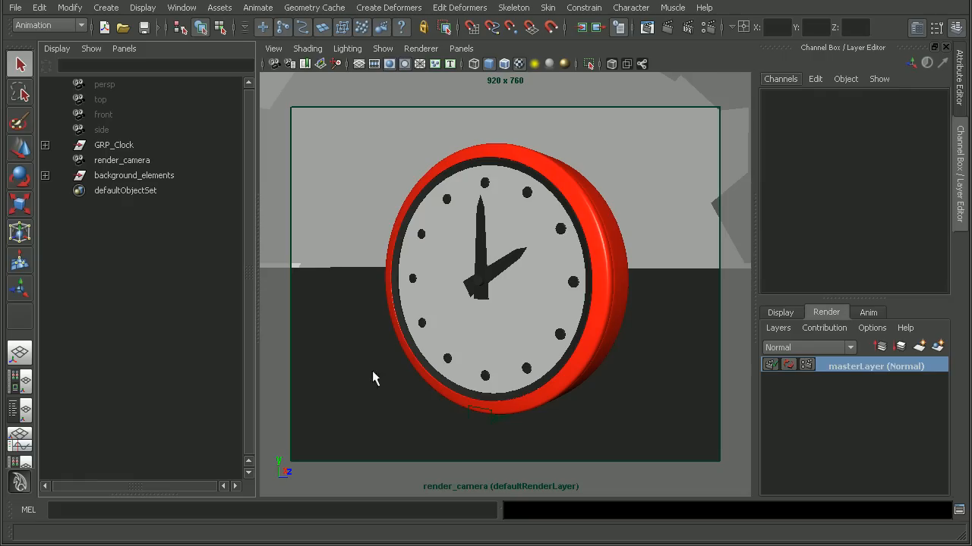
mouse_move(478, 456)
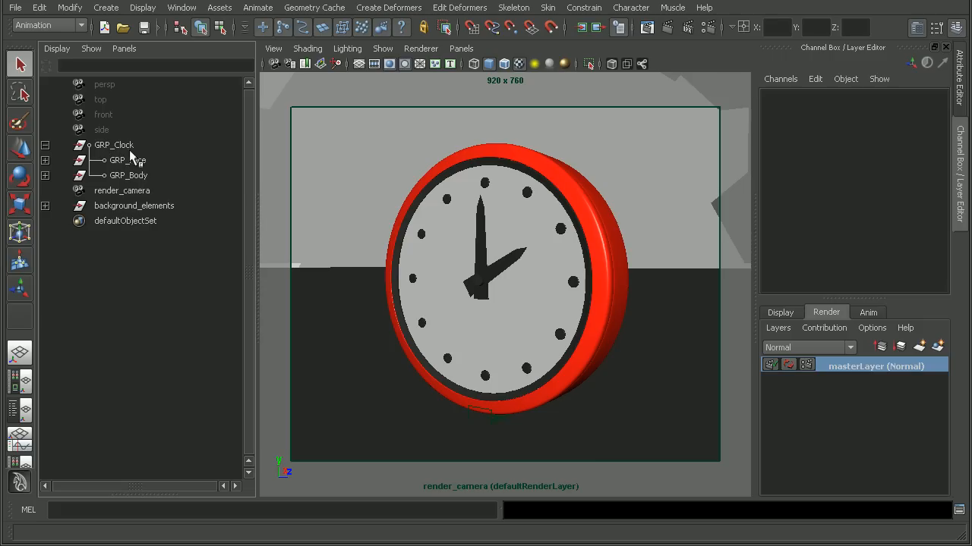
Create a render layer from GRP_Body, view it, and rename it Body.
left_click(128, 159)
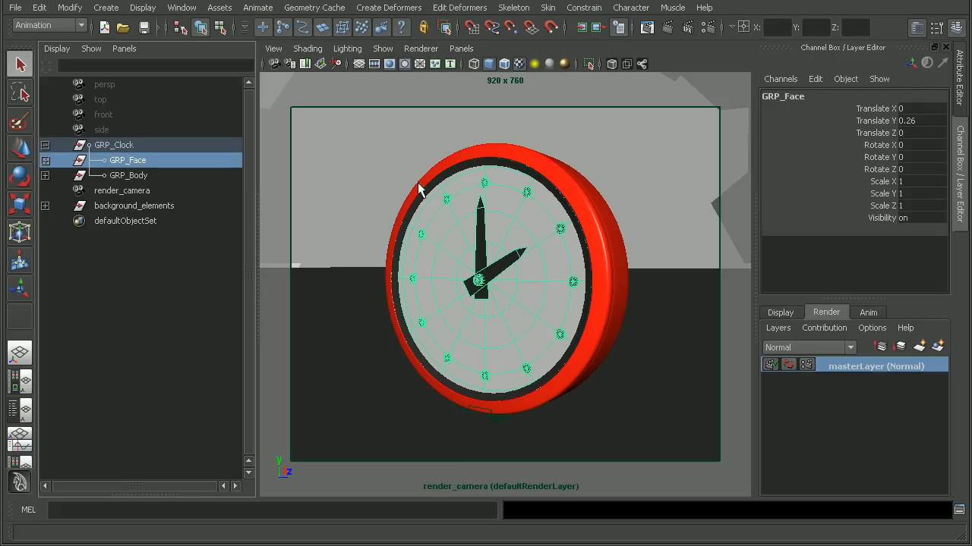
left_click(127, 174)
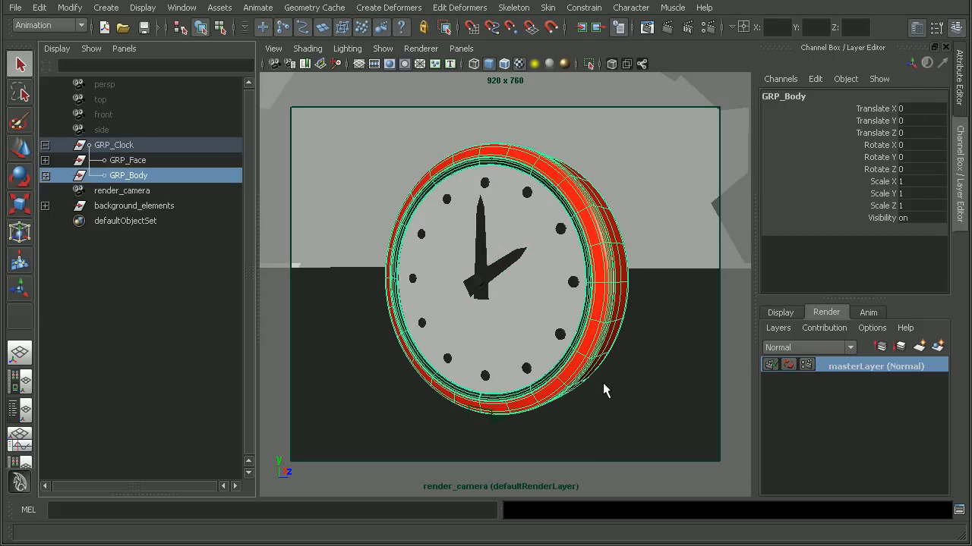
mouse_move(149, 188)
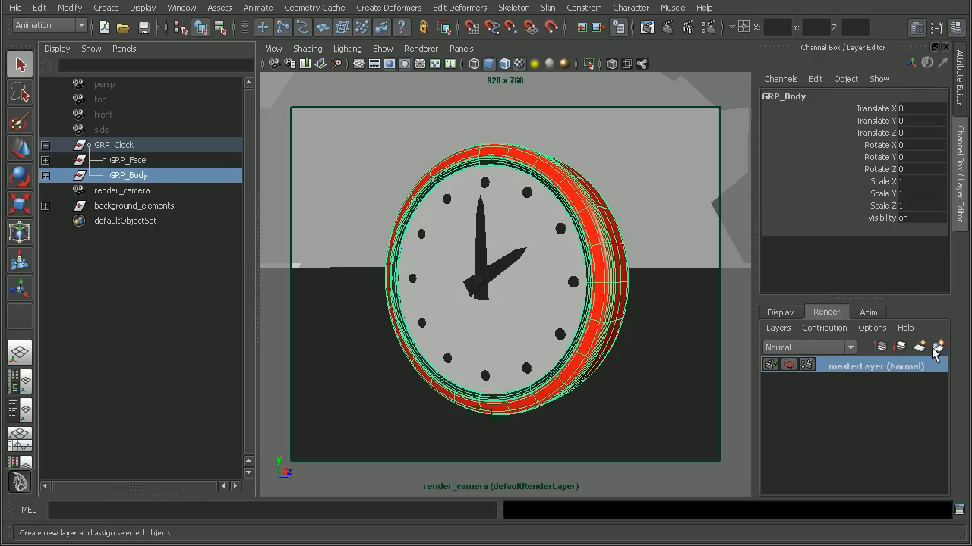
left_click(920, 346)
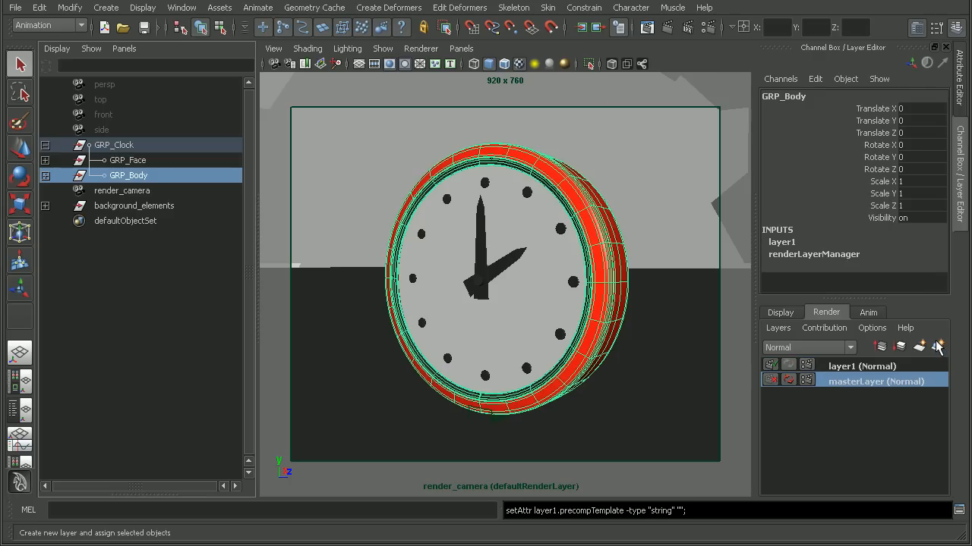
mouse_move(842, 371)
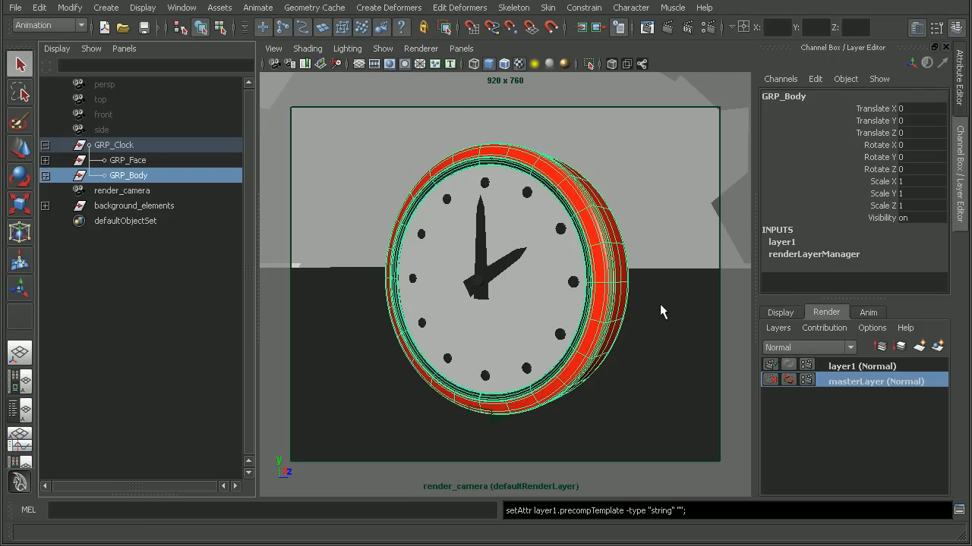
left_click(862, 366)
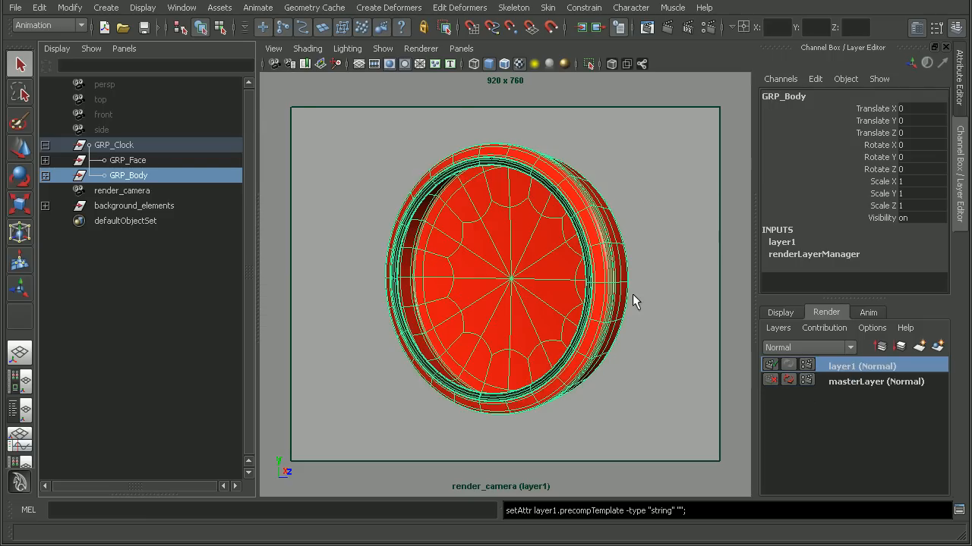
mouse_move(425, 170)
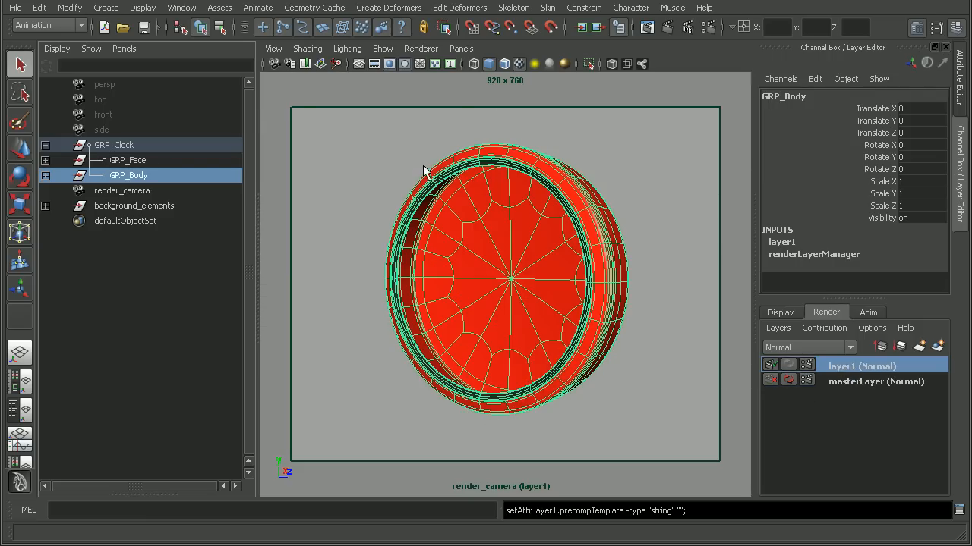
mouse_move(382, 276)
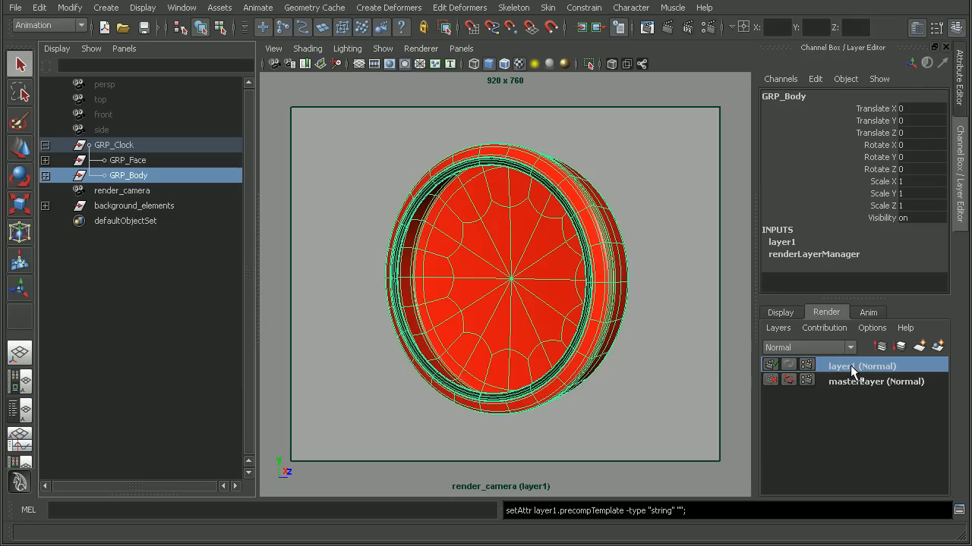
double_click(862, 366)
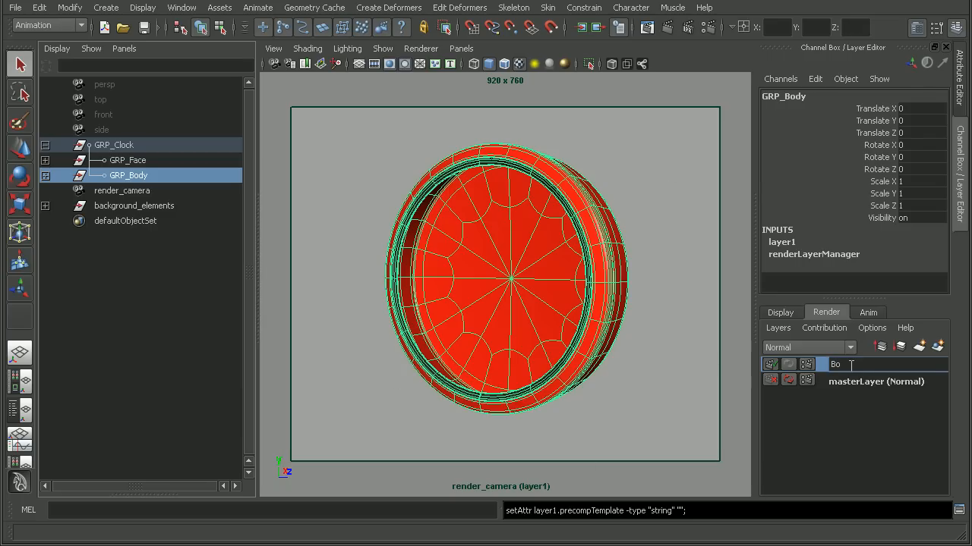
key("Return")
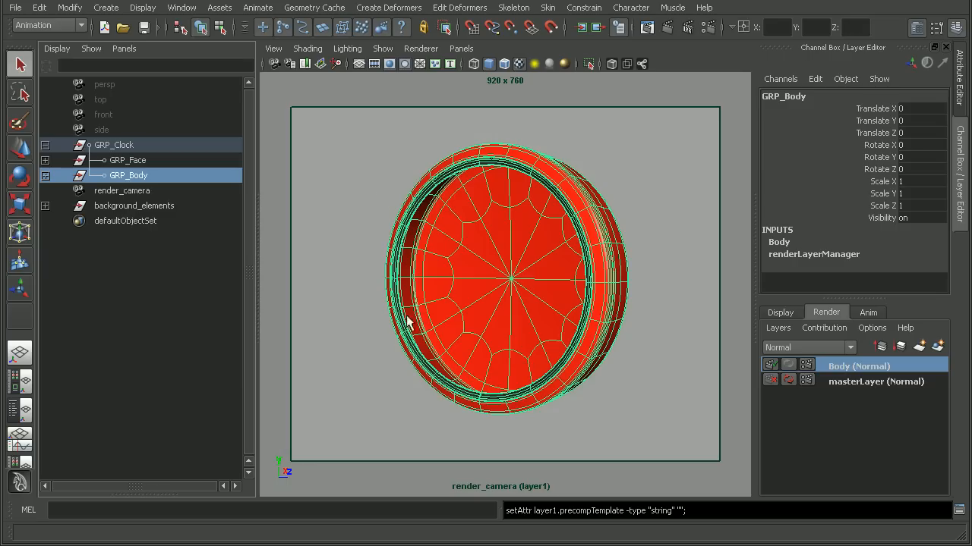
Create an empty Face render layer for the clock face, then make the Body layer active again.
left_click(777, 328)
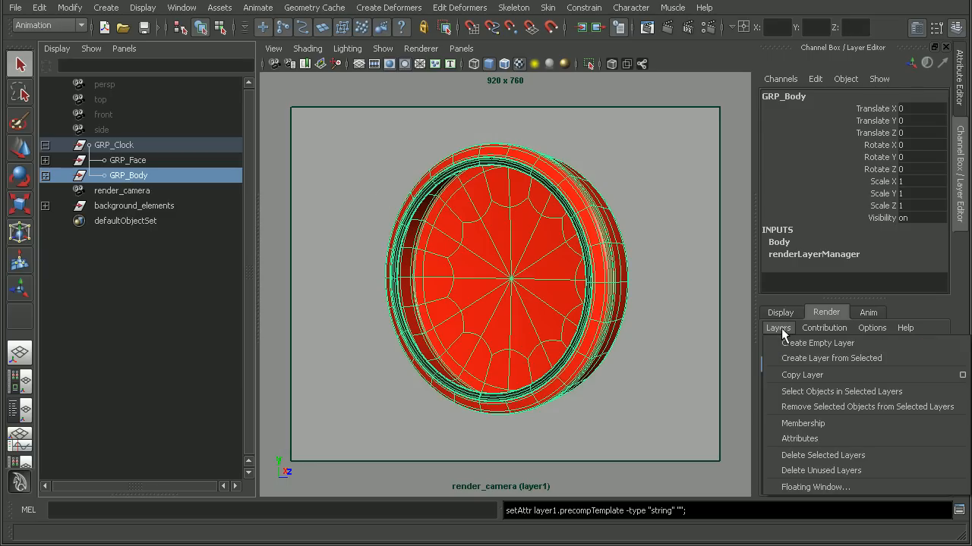
left_click(816, 343)
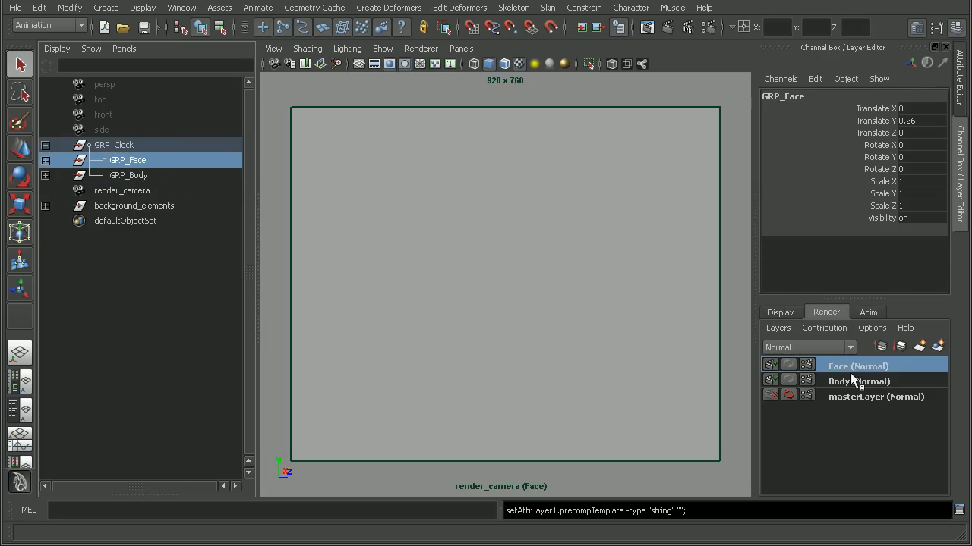
right_click(858, 366)
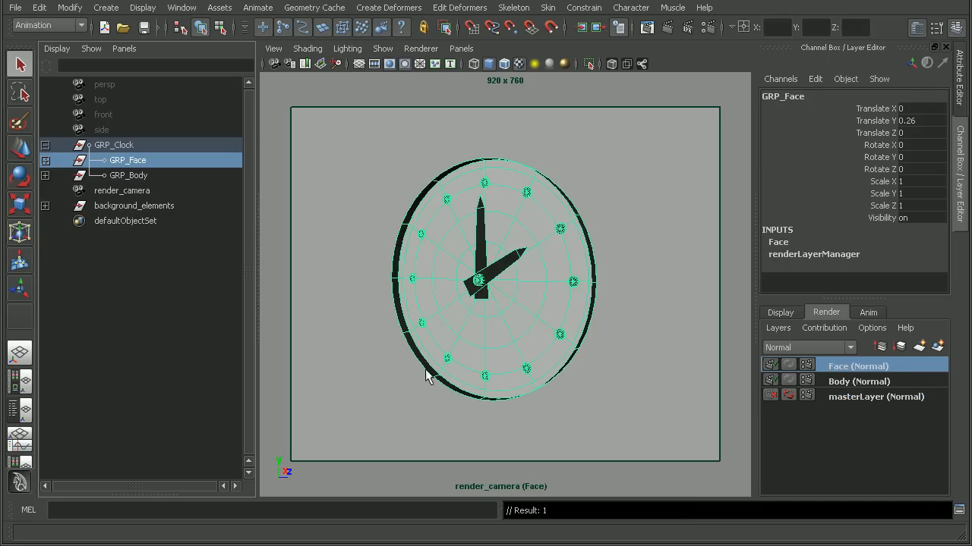
mouse_move(563, 157)
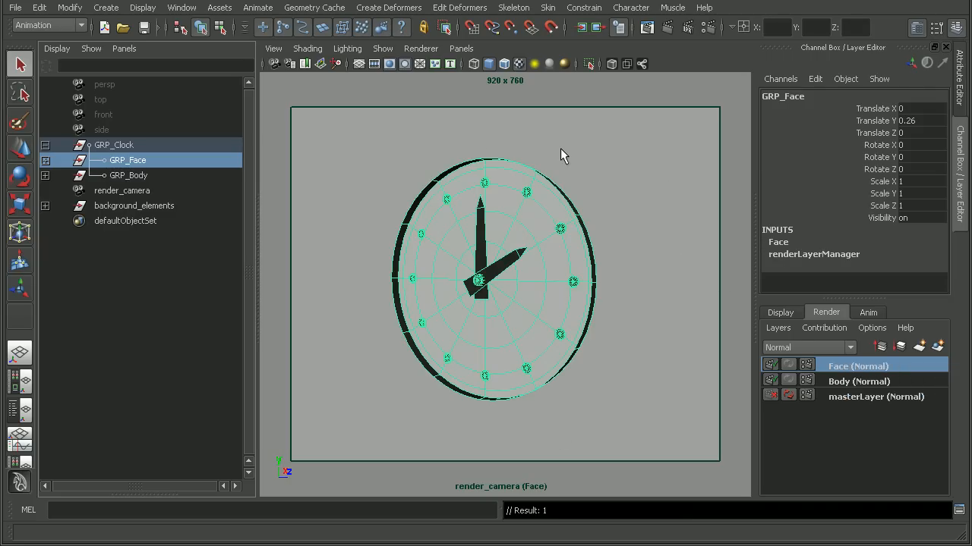
mouse_move(844, 398)
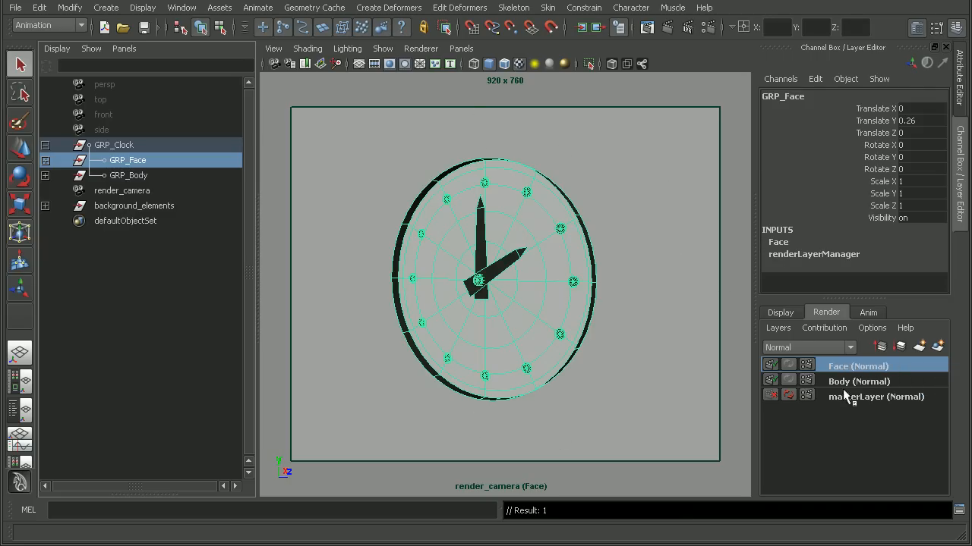
left_click(859, 381)
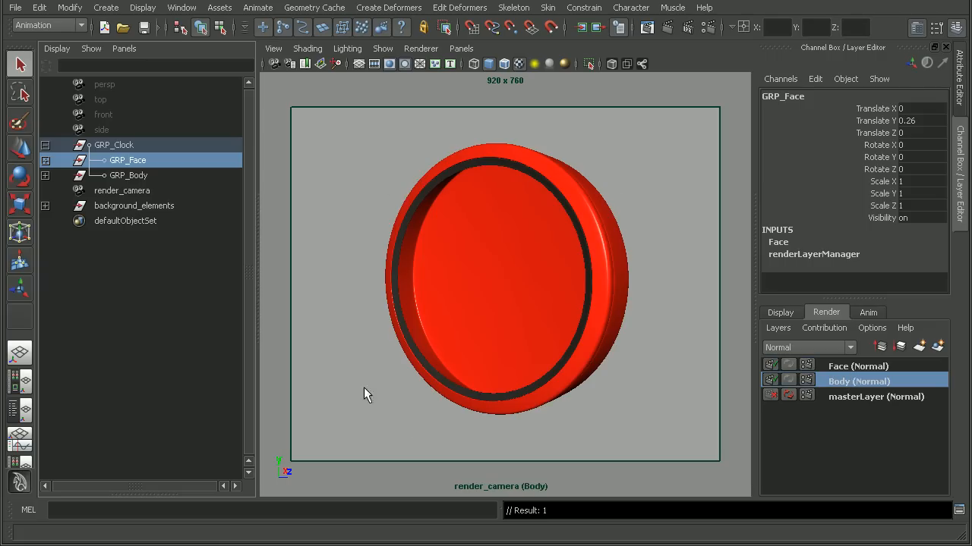
mouse_move(558, 422)
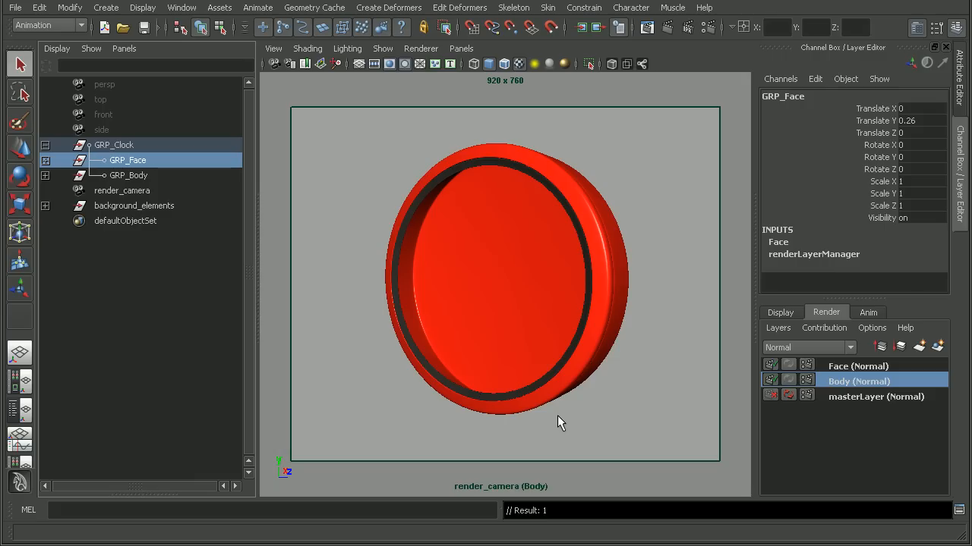
mouse_move(372, 242)
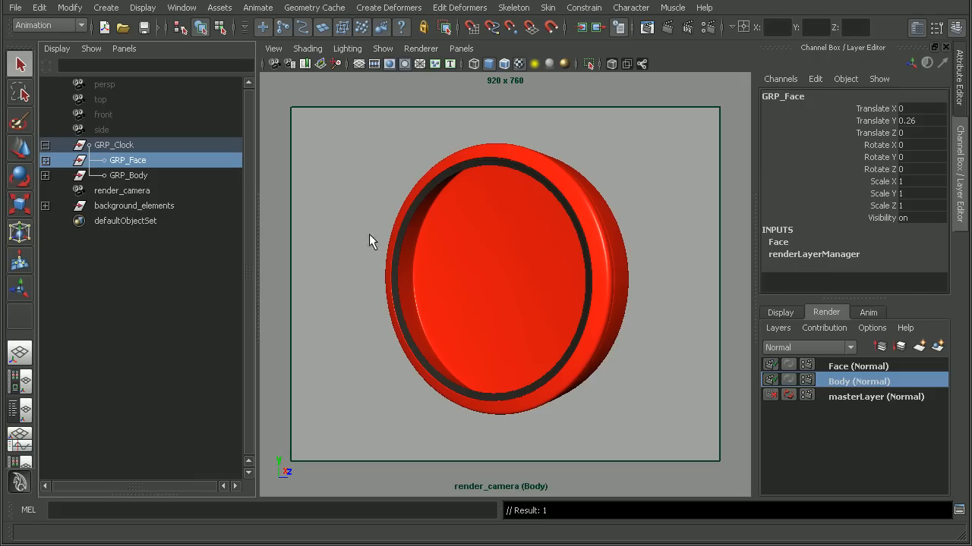
mouse_move(392, 256)
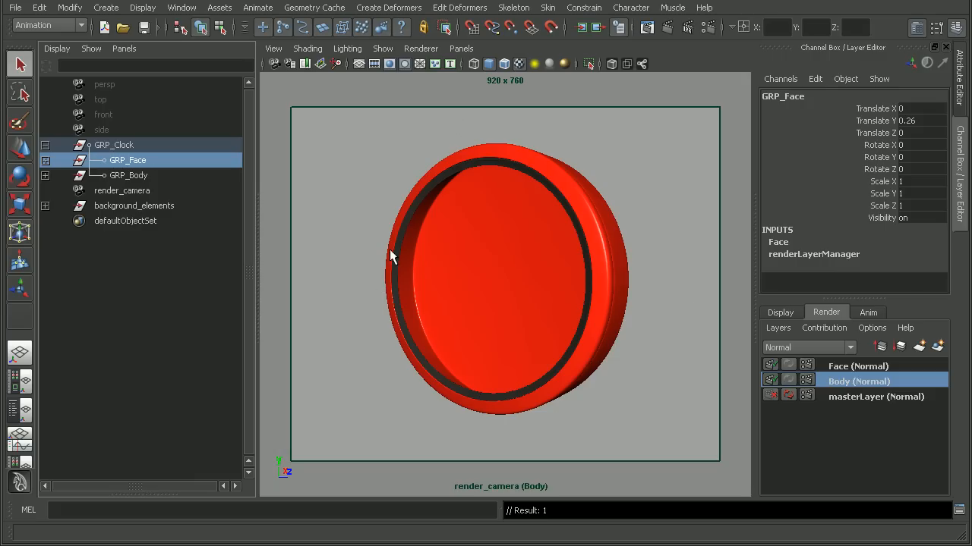
In Render Settings keep the Clock file name prefix and set the image format to PSD Layered.
left_click(705, 27)
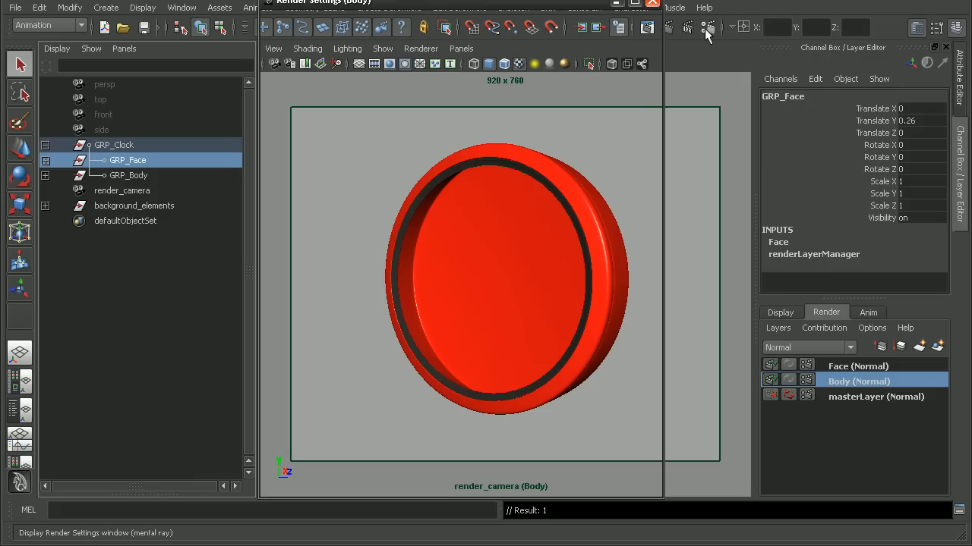
left_click(706, 28)
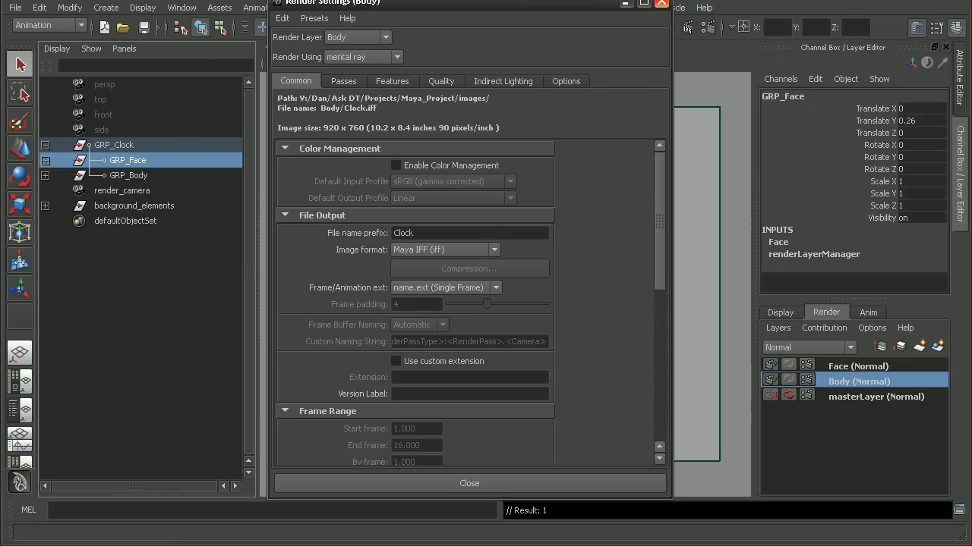
scroll("down", 3)
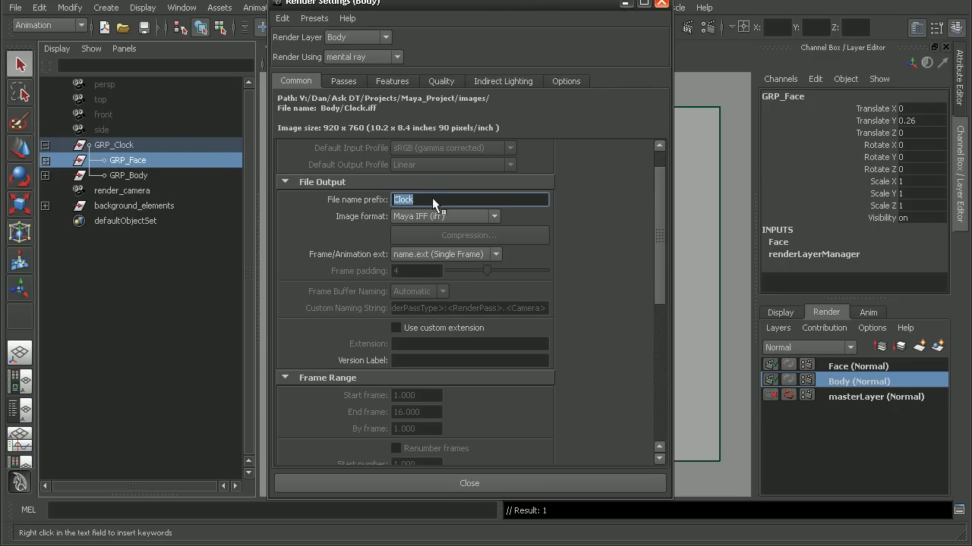
mouse_move(379, 220)
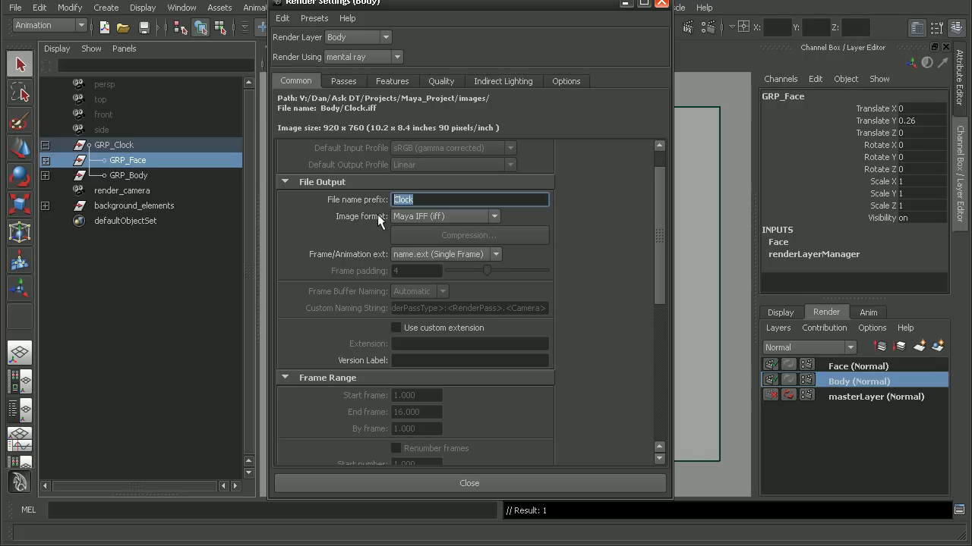
left_click(494, 215)
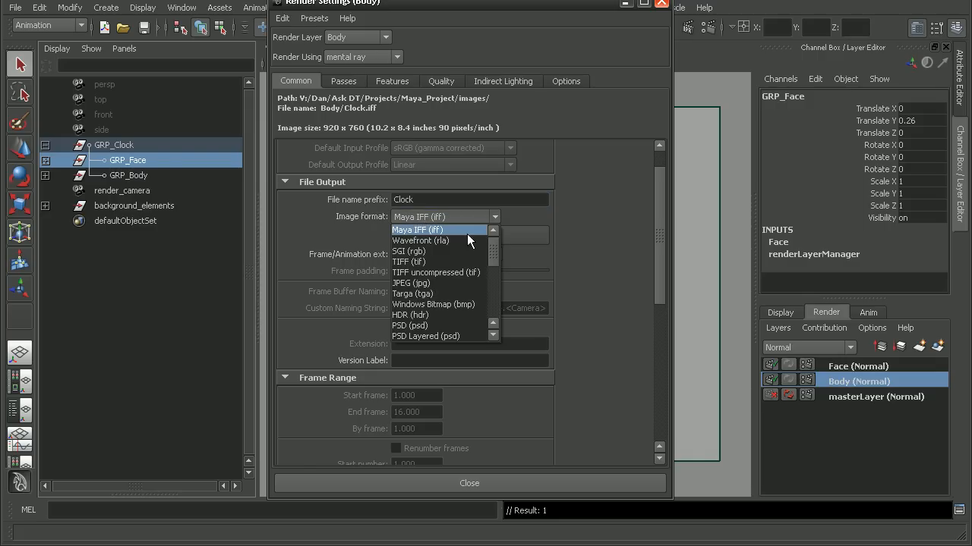
scroll("down", 3)
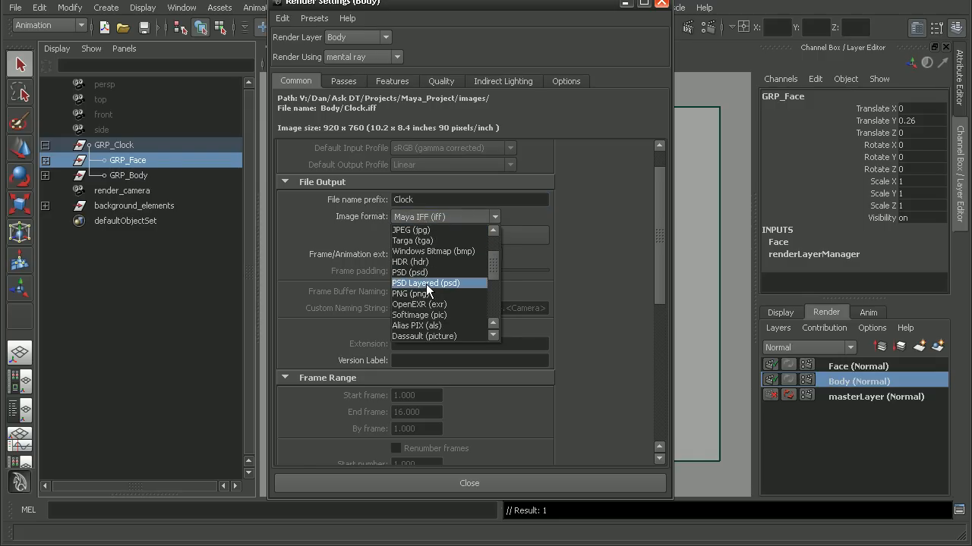
left_click(425, 282)
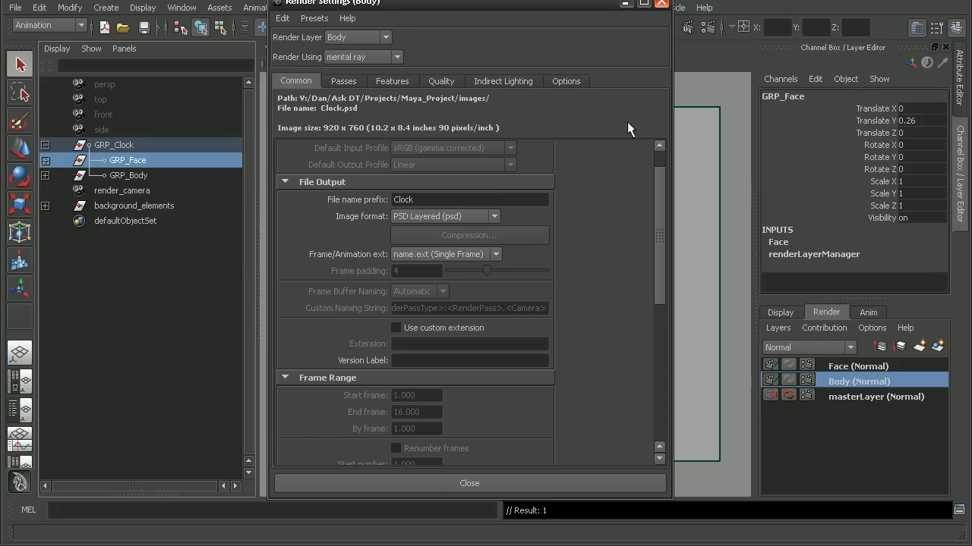
left_click(469, 483)
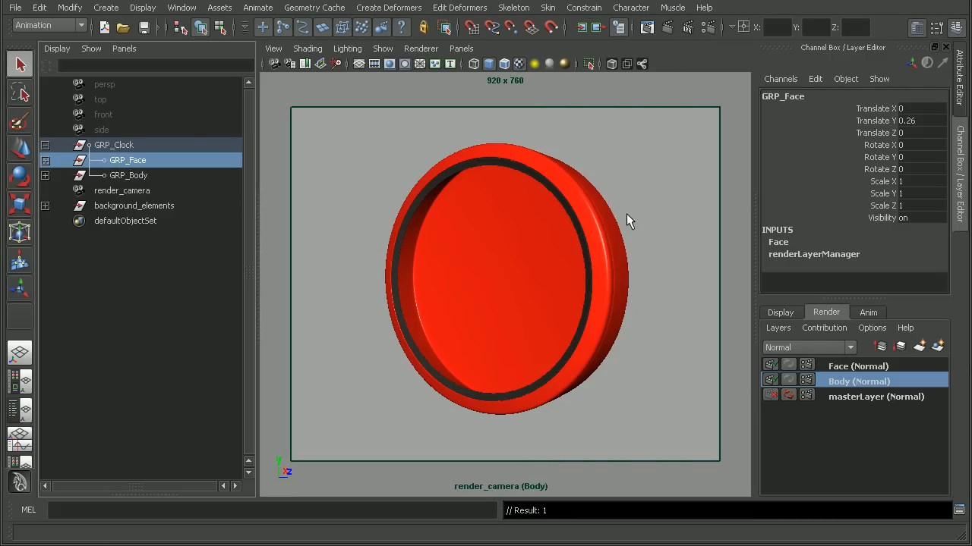
Switch to the Rendering menu set and start a Batch Render of the scene.
left_click(48, 24)
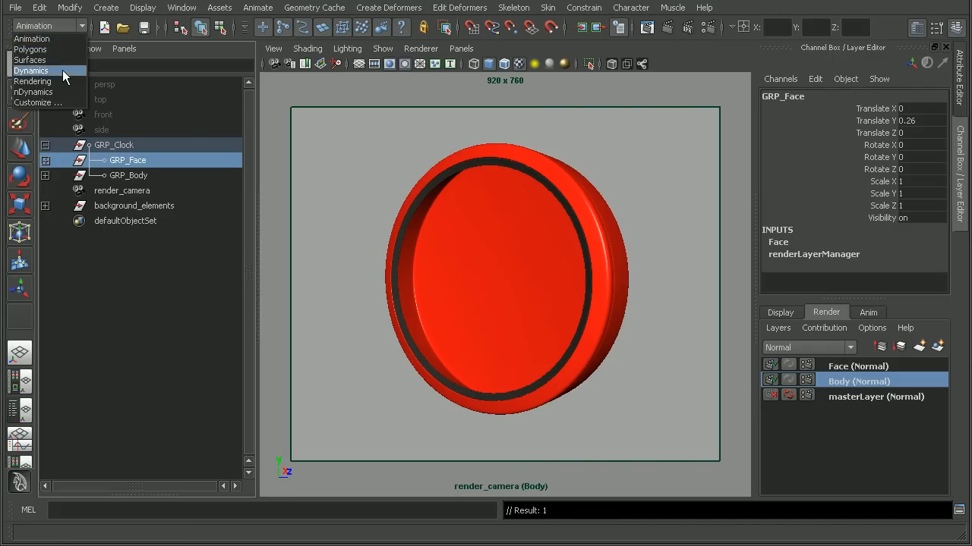
left_click(374, 8)
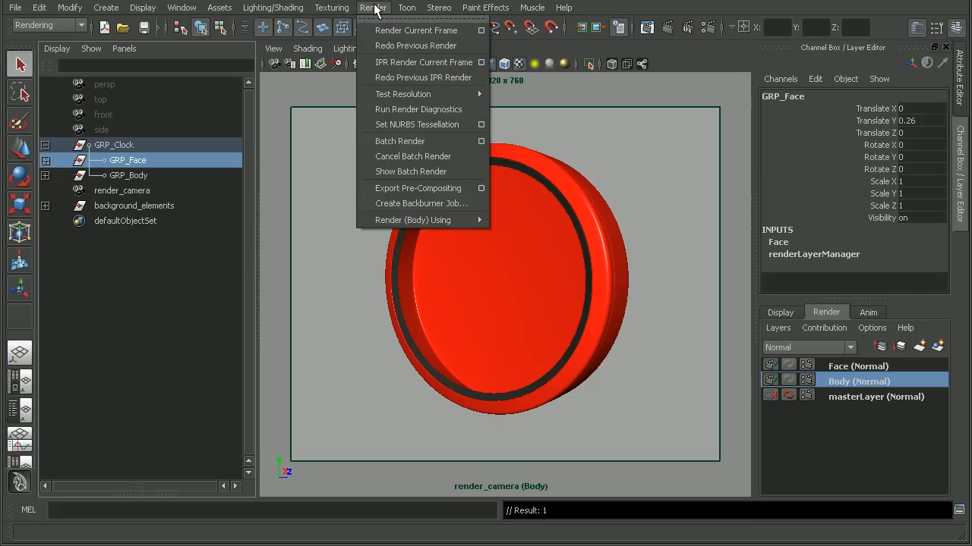
mouse_move(401, 142)
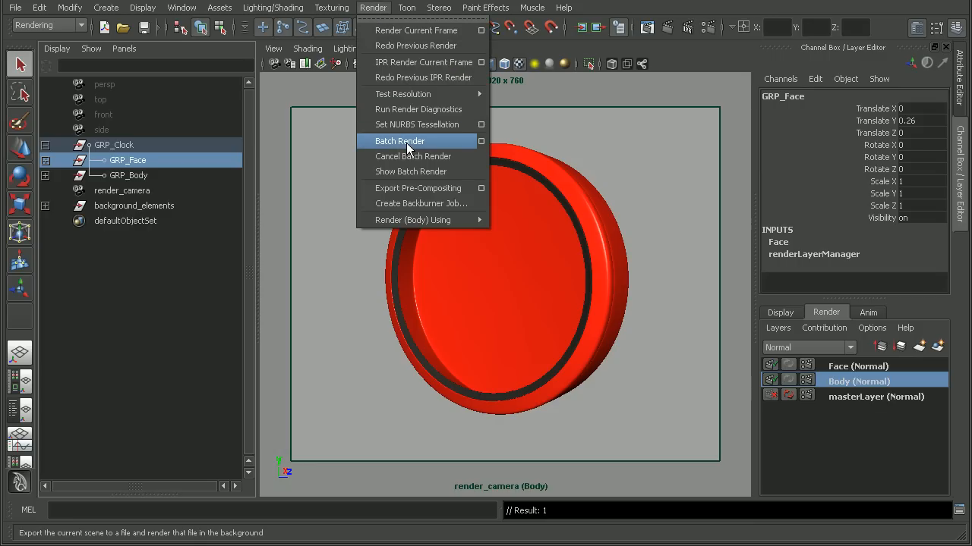
left_click(401, 141)
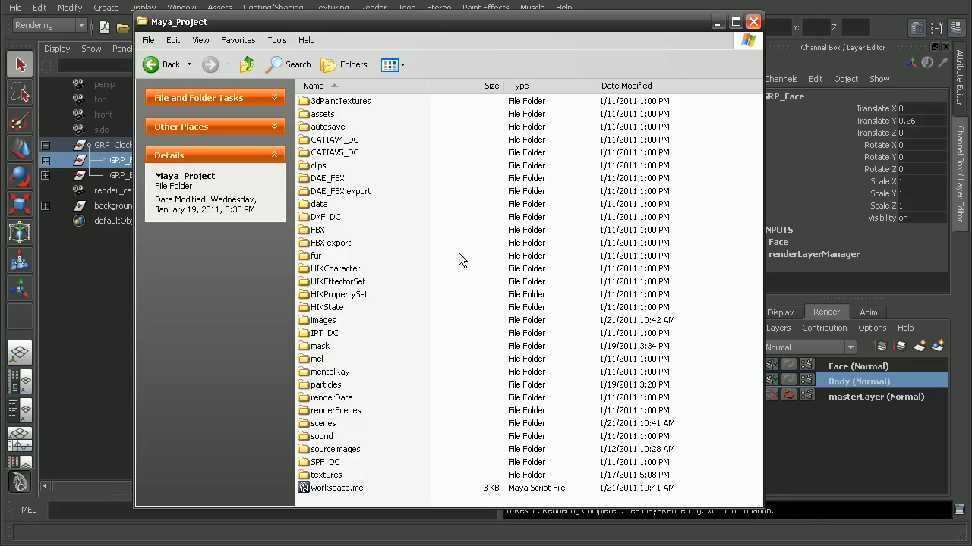
Open the project's images folder and select the rendered Clock.psd.
left_click(324, 318)
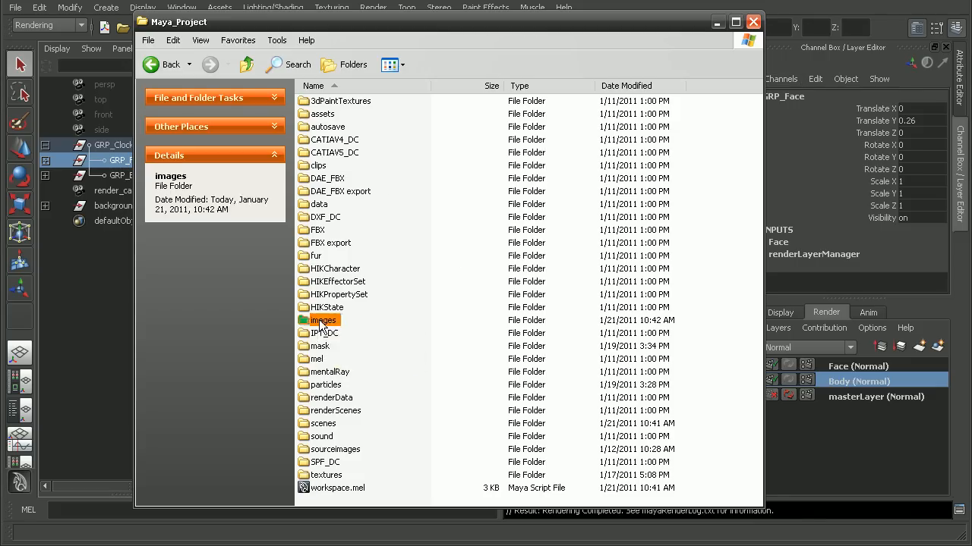
double_click(325, 319)
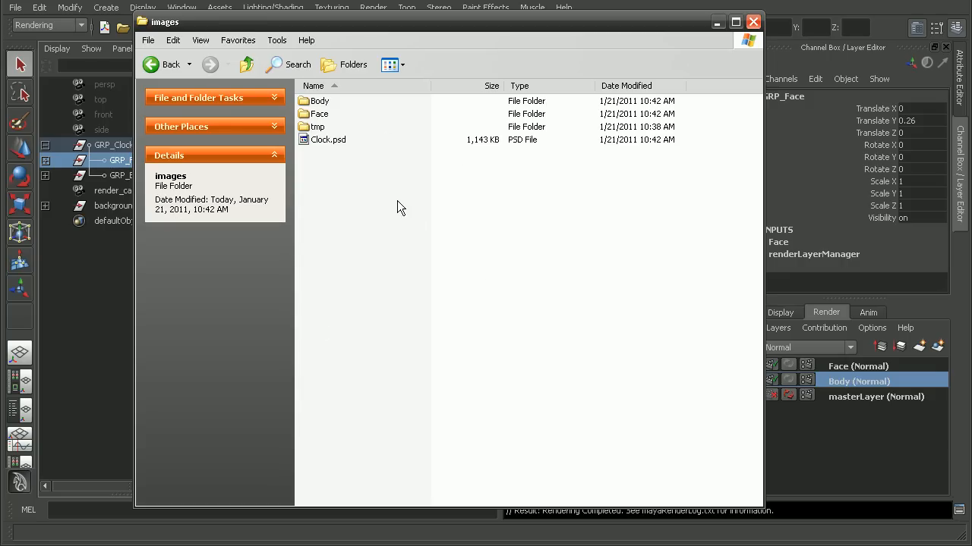
left_click(328, 140)
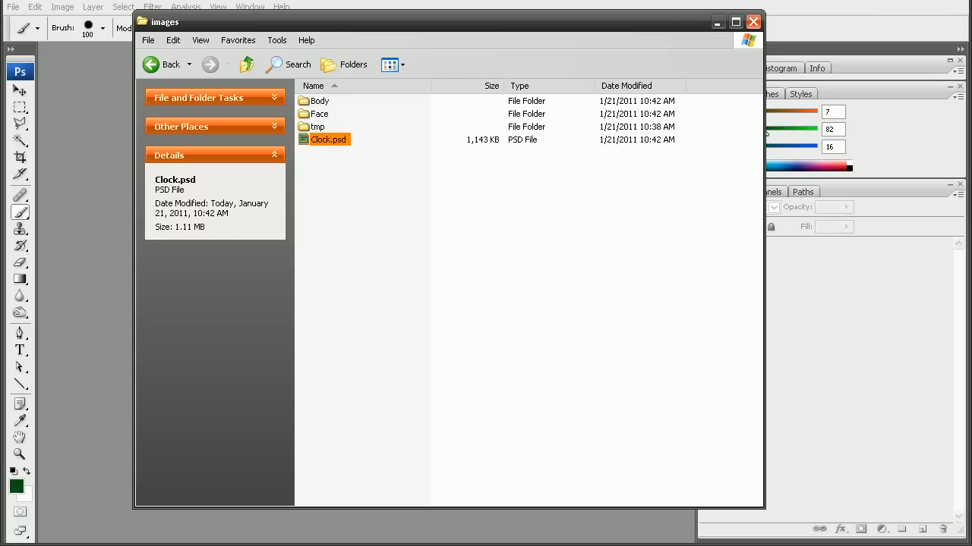
Open Clock.psd in Photoshop and toggle the Face layer's visibility to check the Body layer alone.
double_click(328, 140)
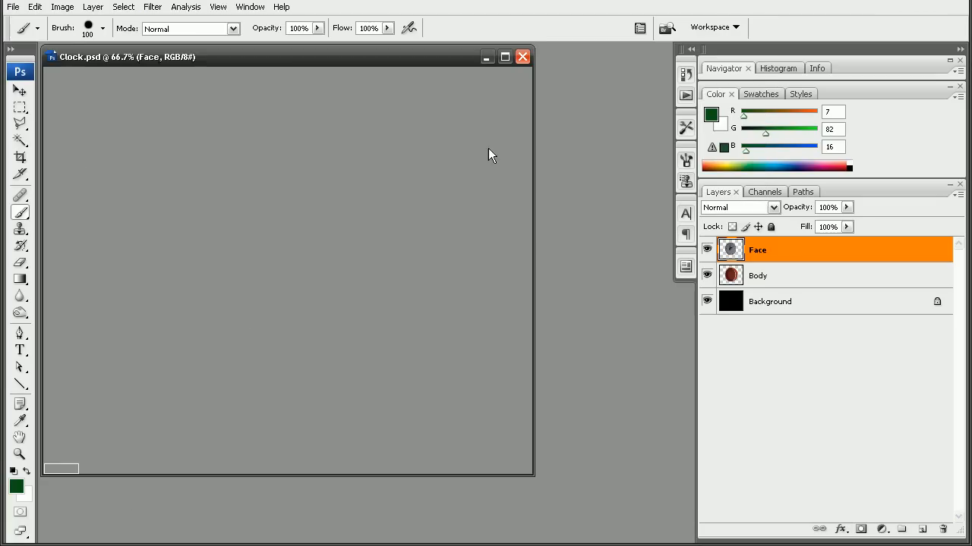
left_click(20, 106)
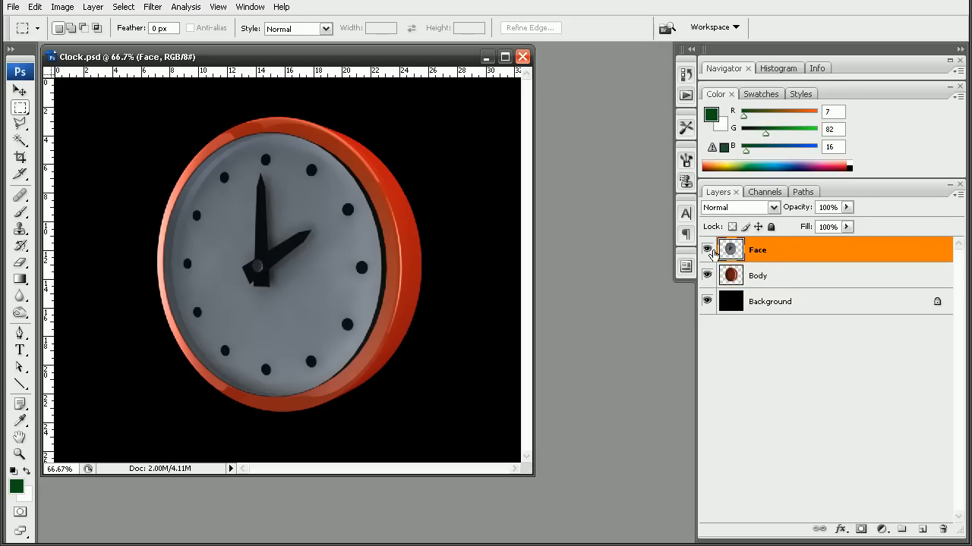
left_click(707, 249)
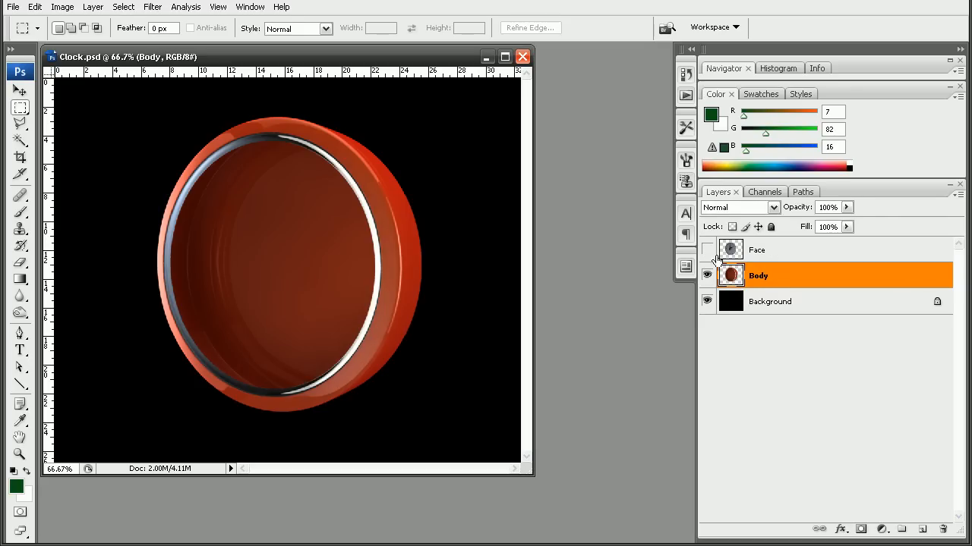
left_click(708, 249)
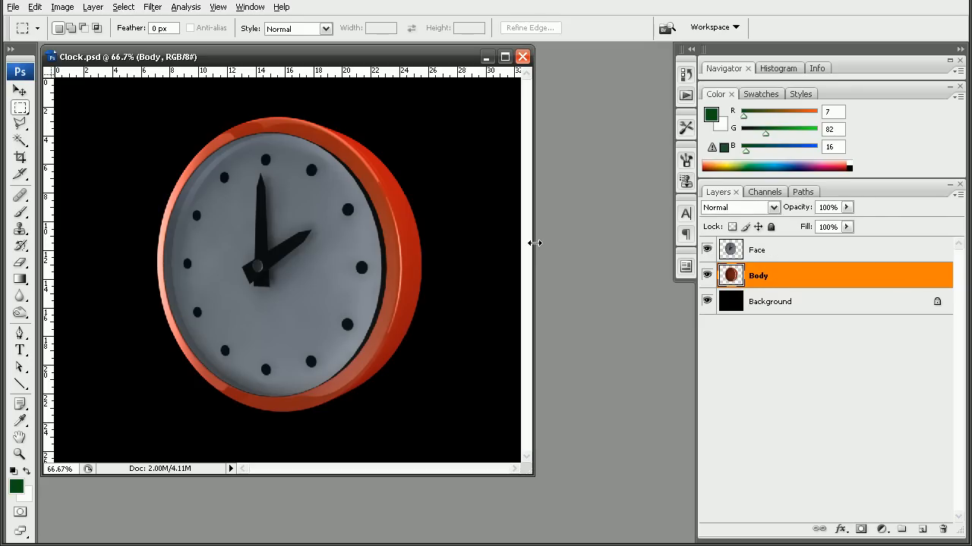
mouse_move(537, 252)
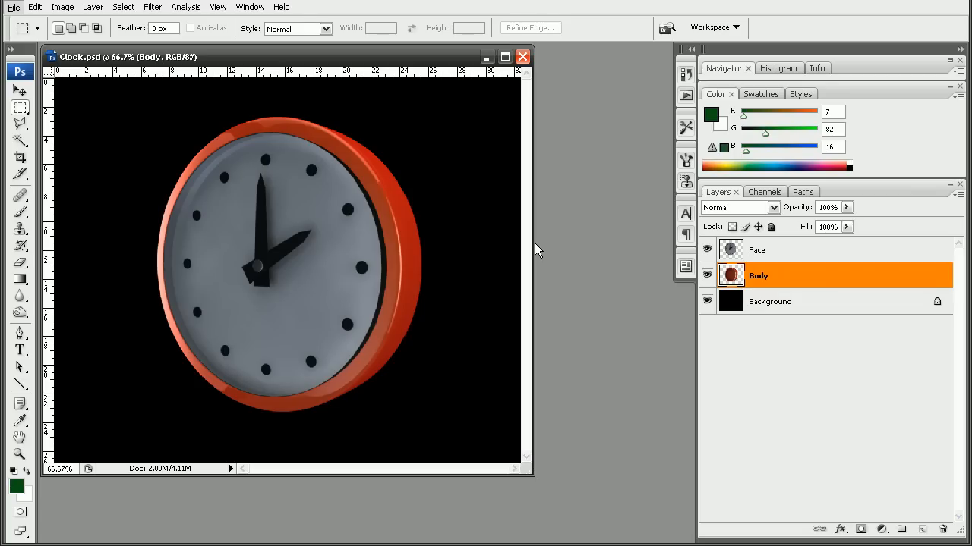